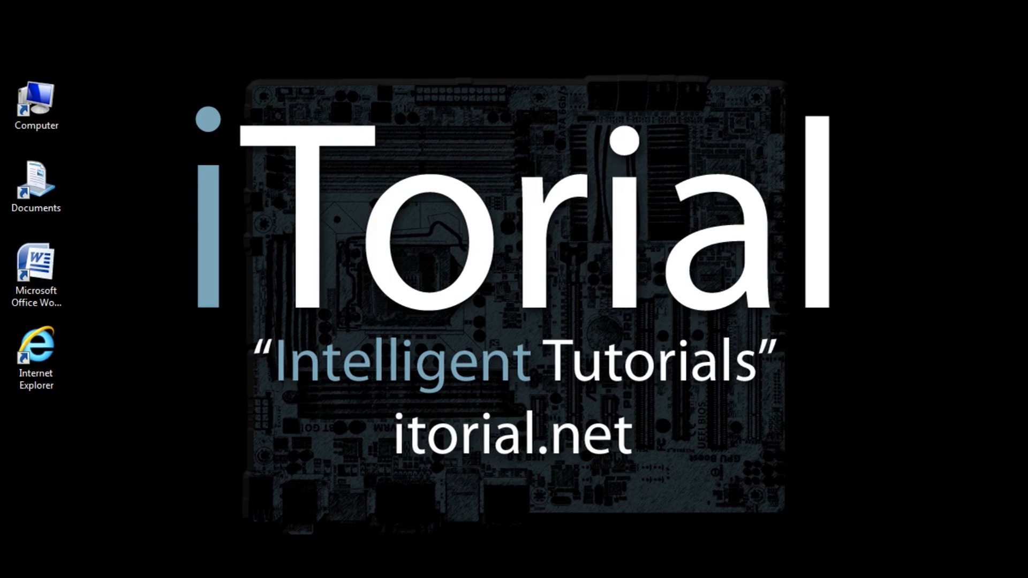
mouse_move(79, 265)
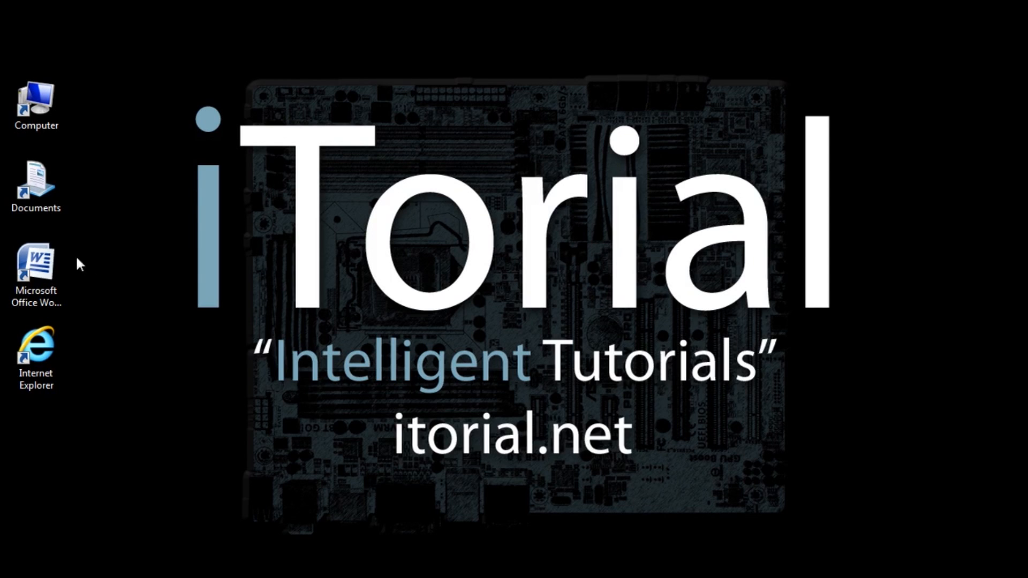
Launch Word from its desktop shortcut, showing blank Document1 at 100%
double_click(36, 264)
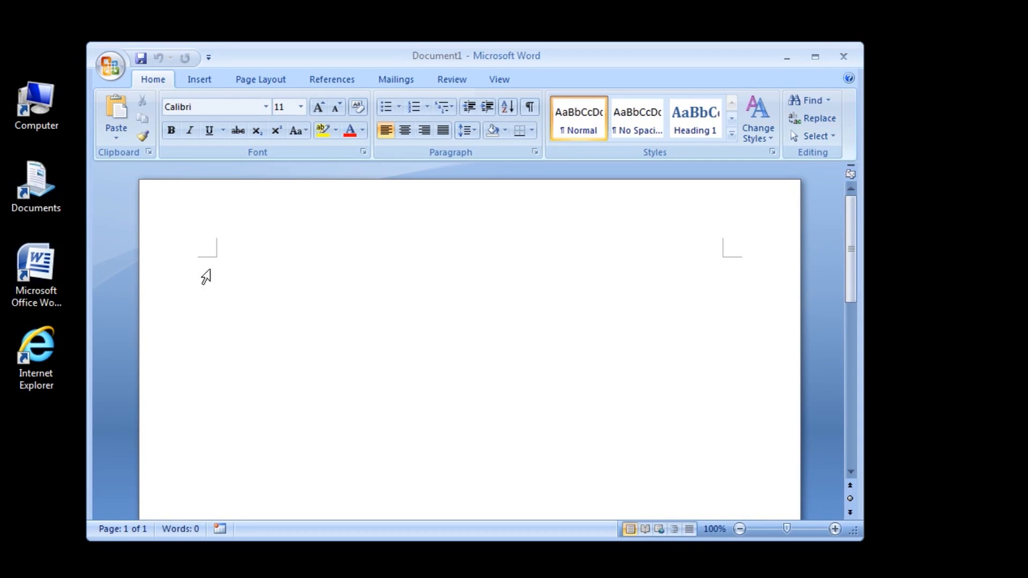
mouse_move(669, 464)
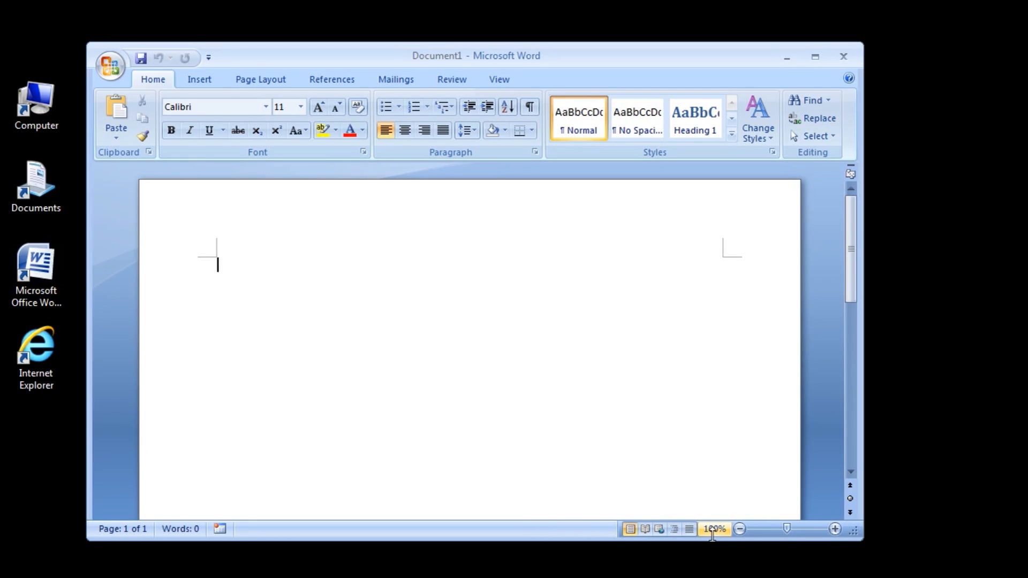
click(741, 529)
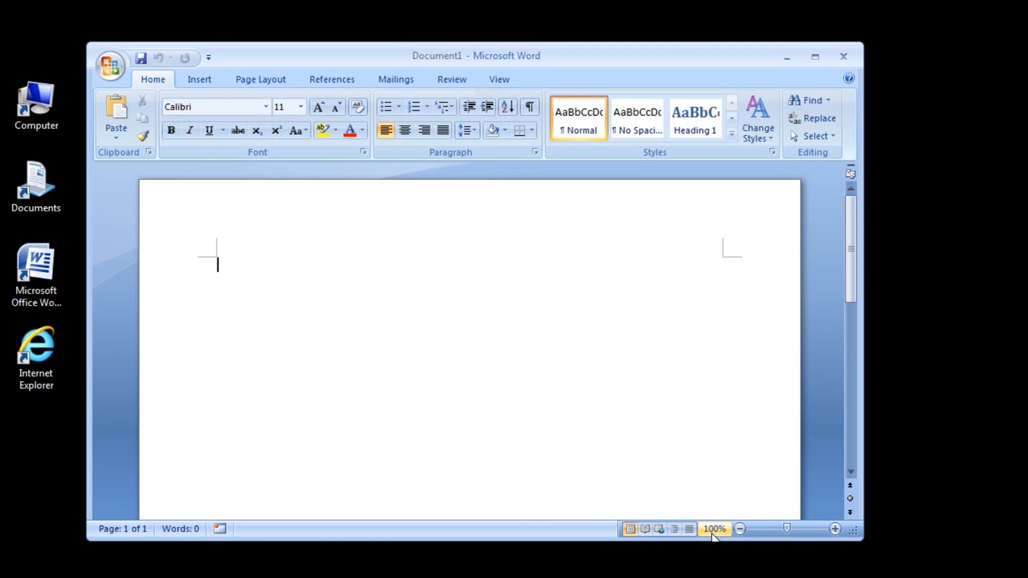
mouse_move(834, 529)
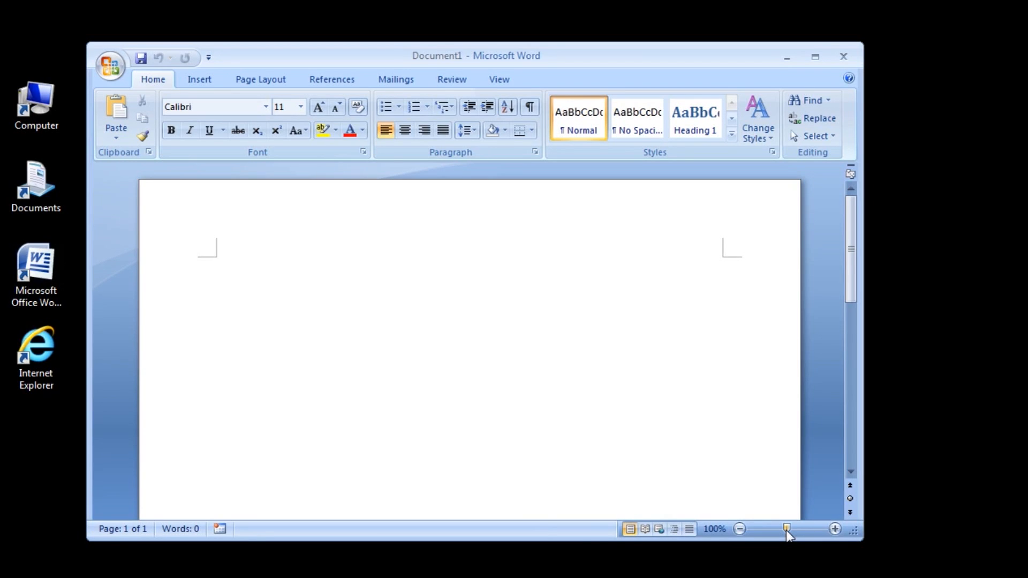
click(211, 261)
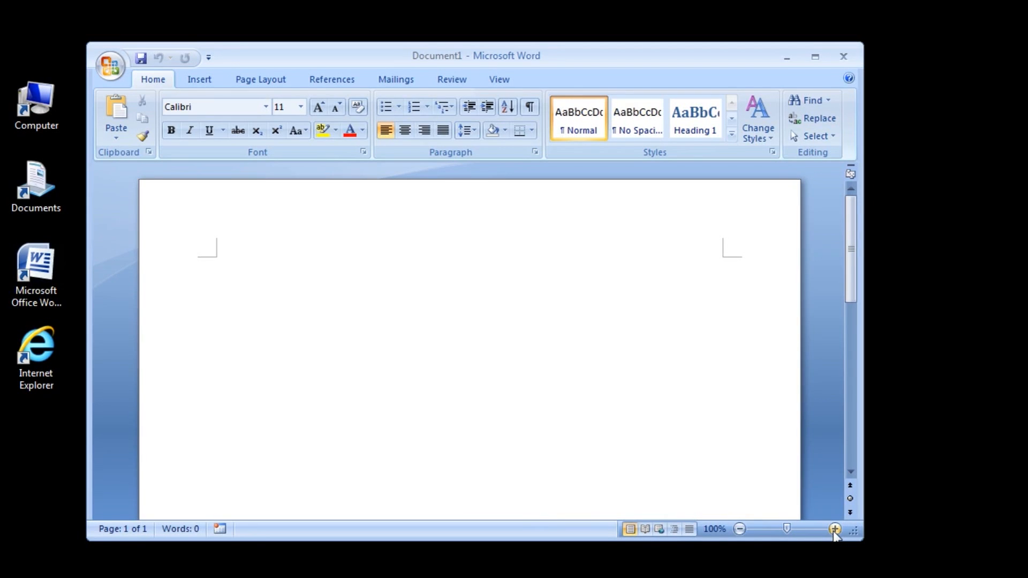
Zoom in on the blank page twice to reach 150%
click(833, 528)
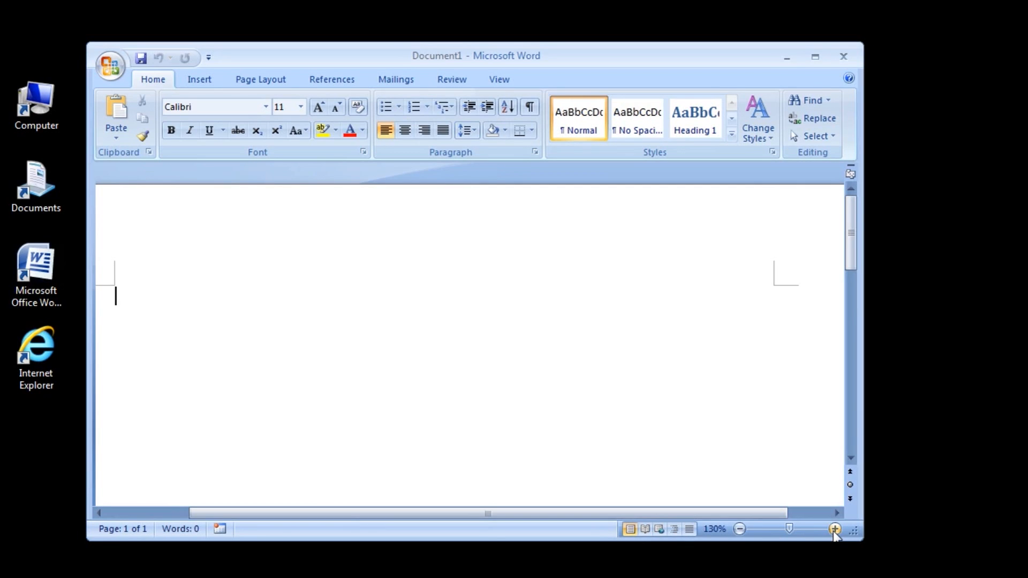
click(833, 529)
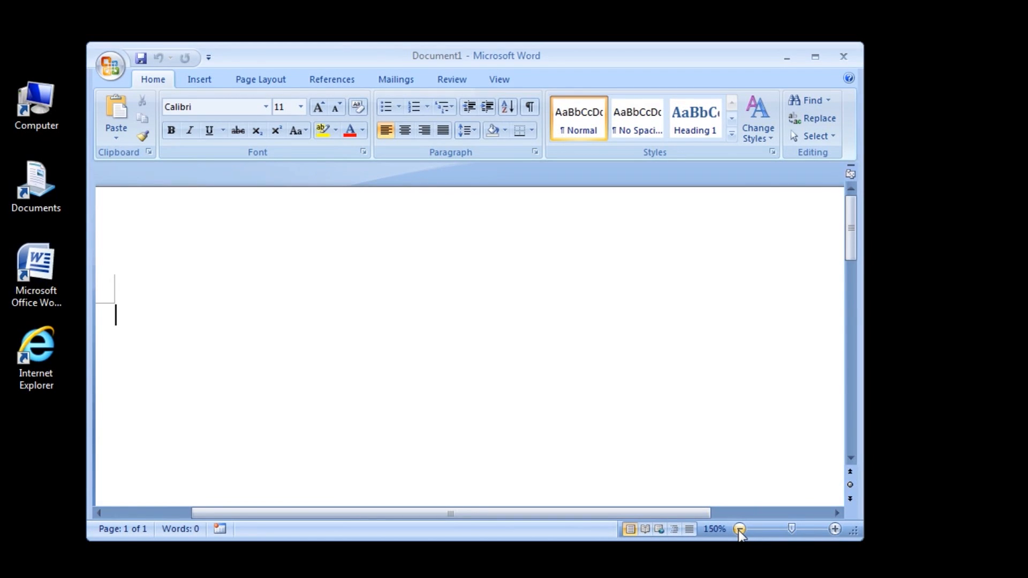
Zoom the page out repeatedly down to the minimum 10%
click(739, 530)
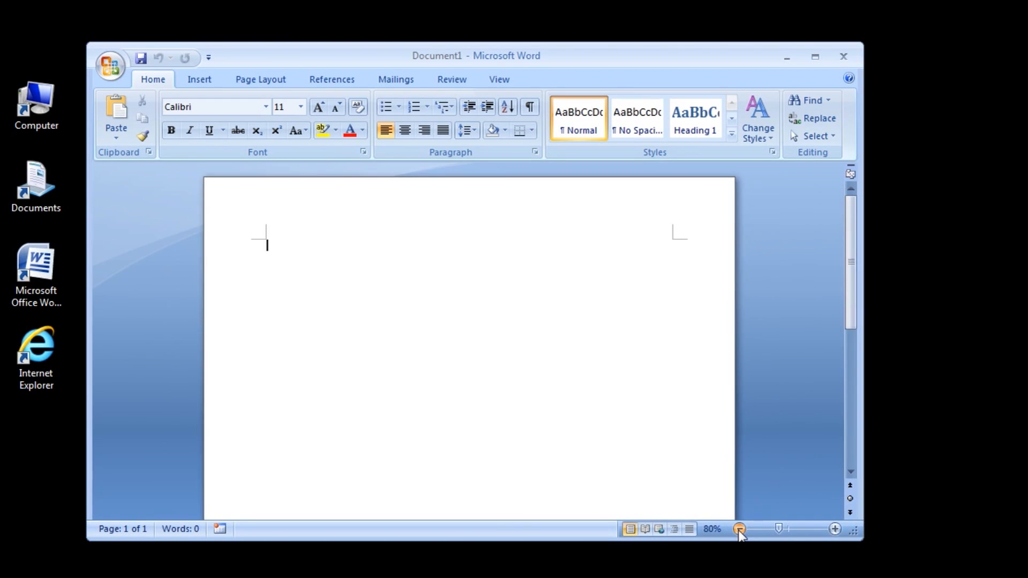
click(738, 529)
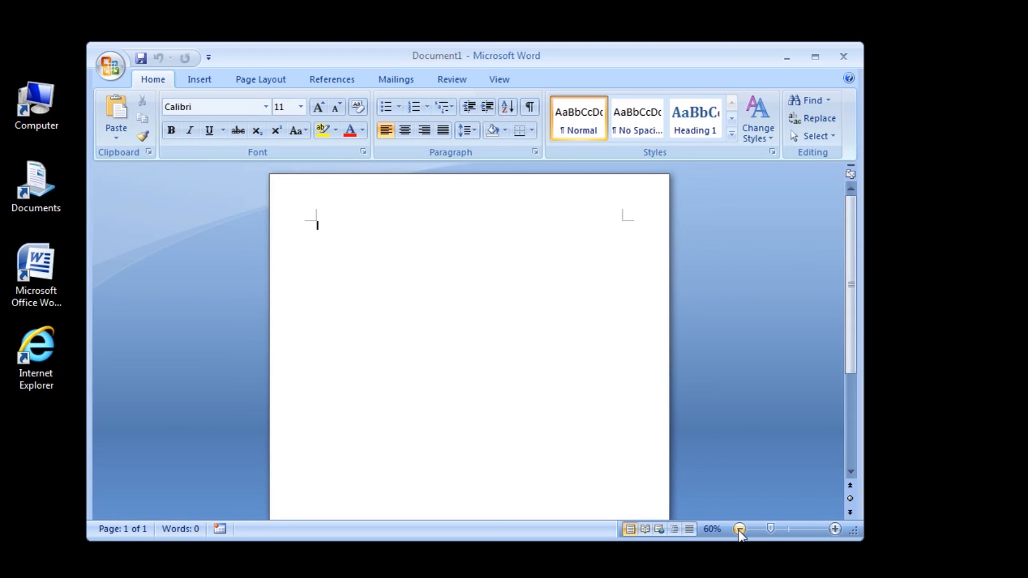
click(738, 529)
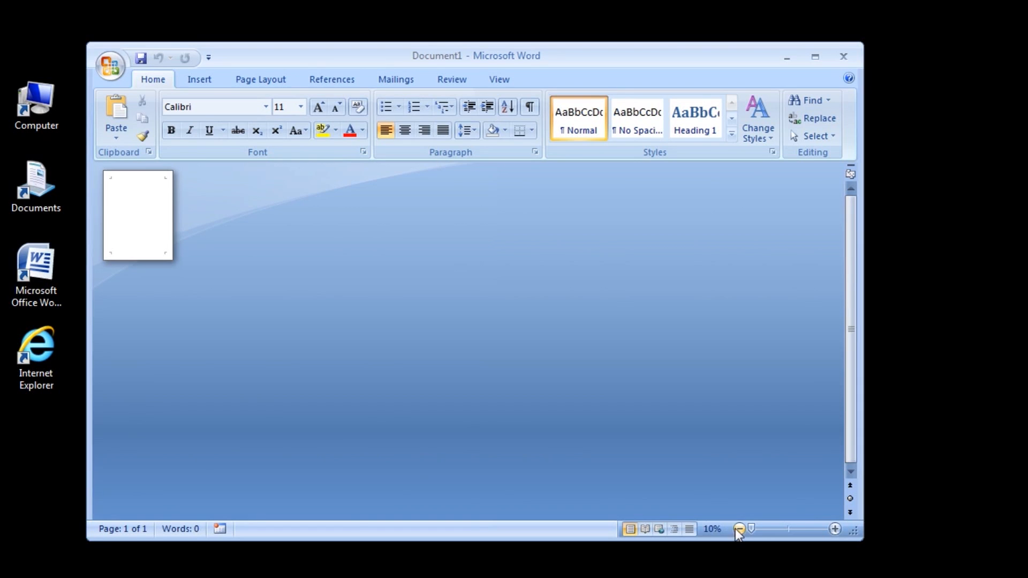
click(716, 530)
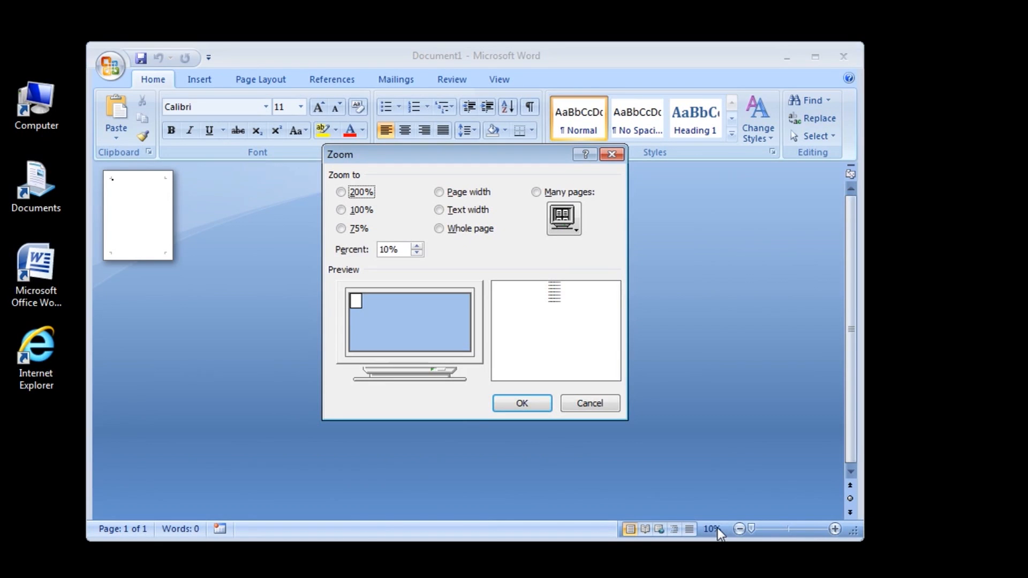
Open the Zoom dialog and select Page width, which sets Percent to 107%
click(397, 250)
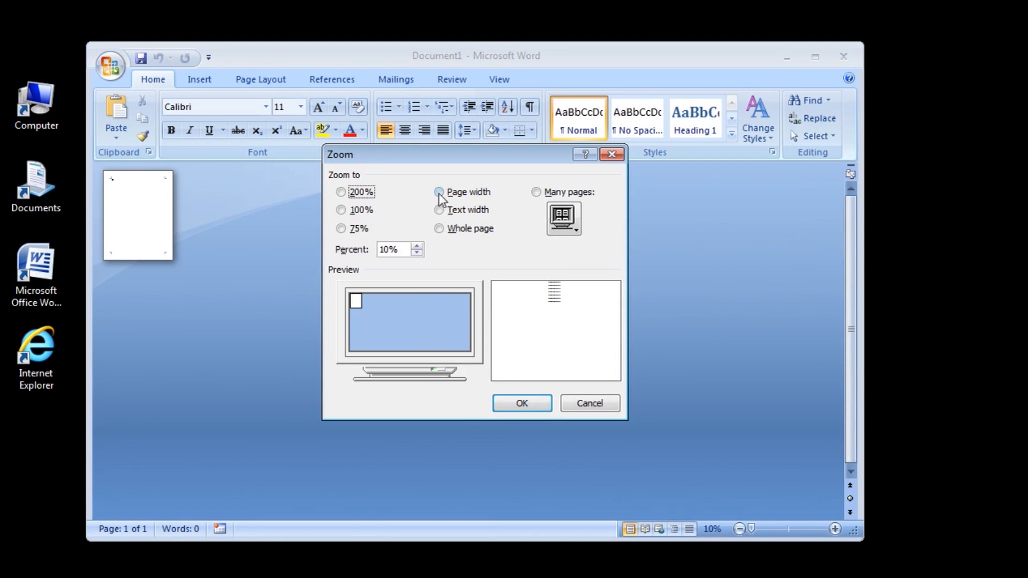
click(438, 193)
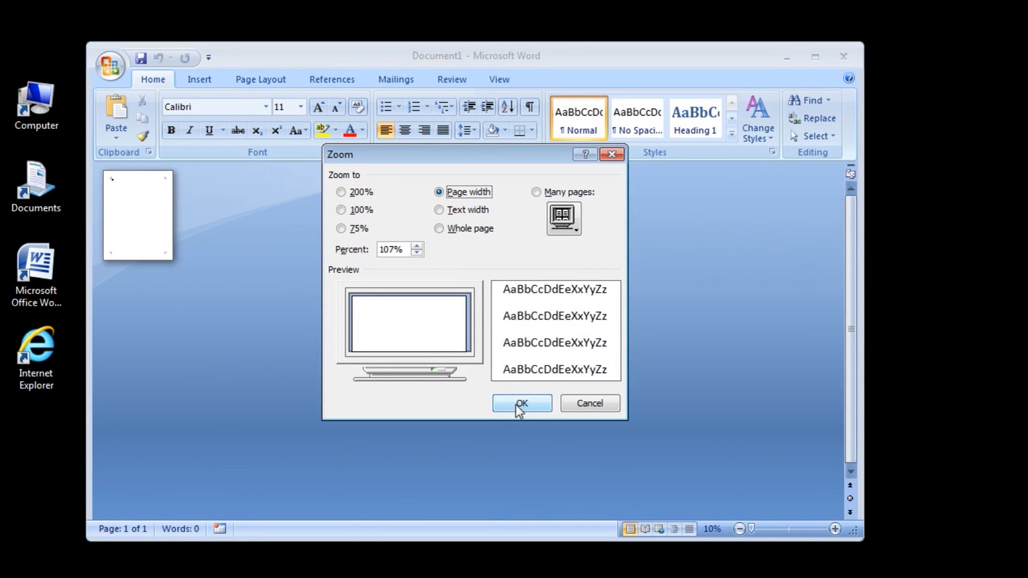
Confirm the 107% page-width zoom and open the Office Button file menu
click(522, 403)
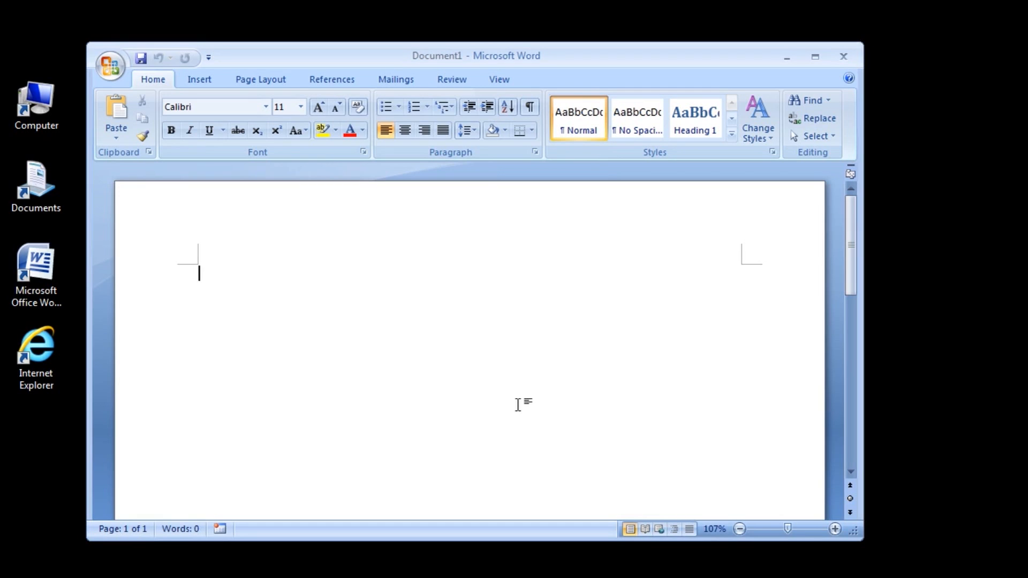
mouse_move(758, 197)
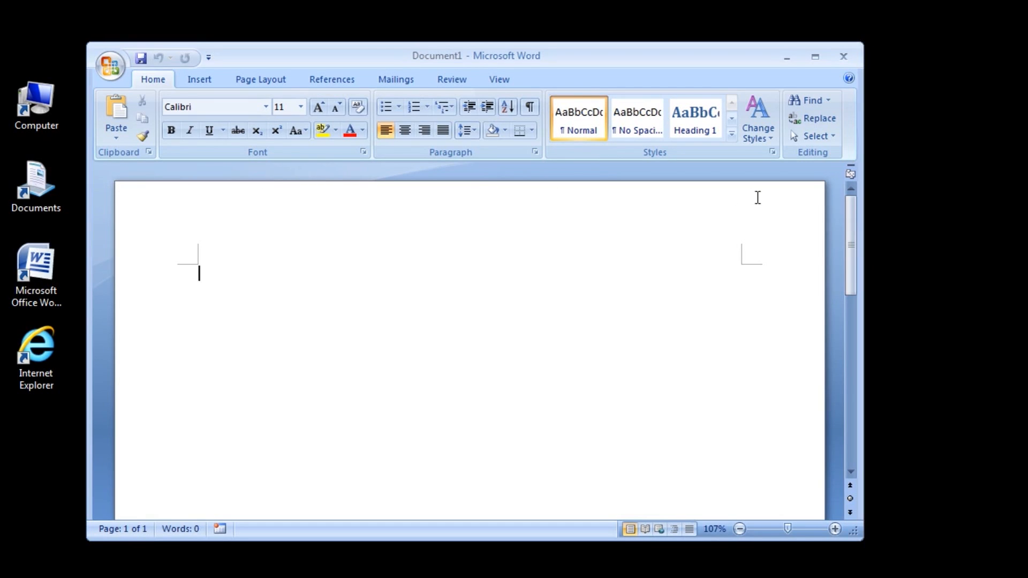
mouse_move(132, 504)
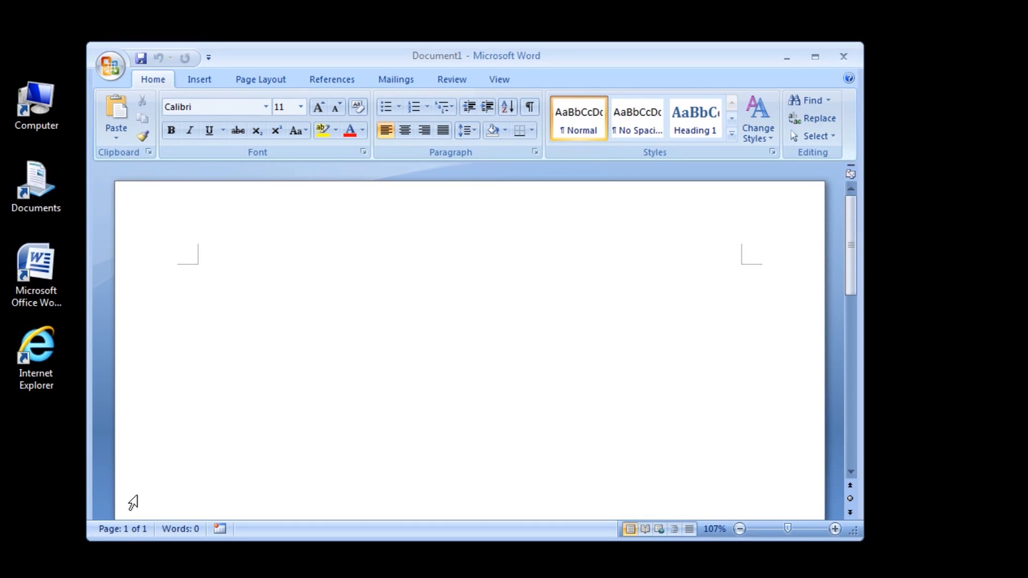
mouse_move(819, 495)
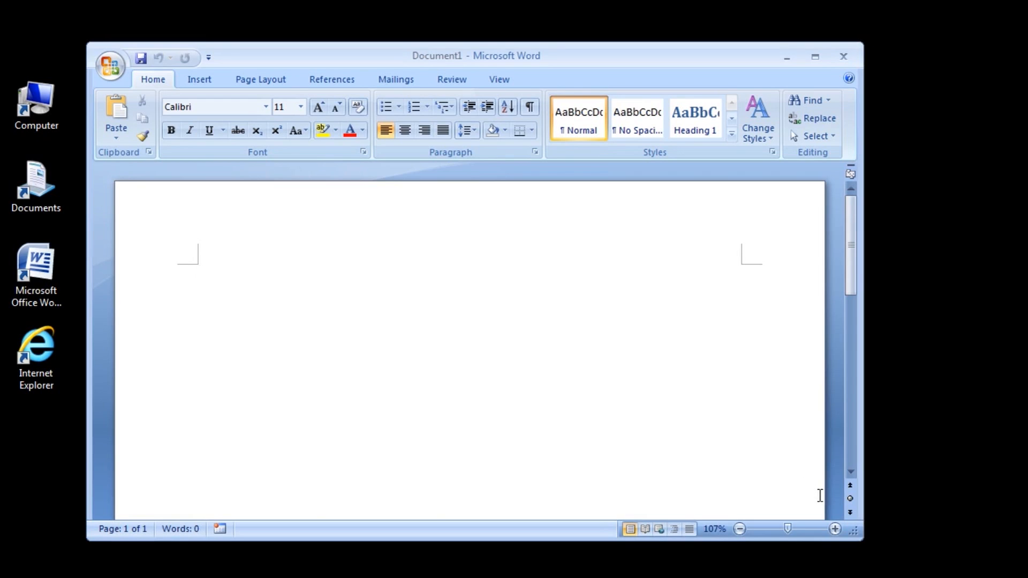
click(198, 265)
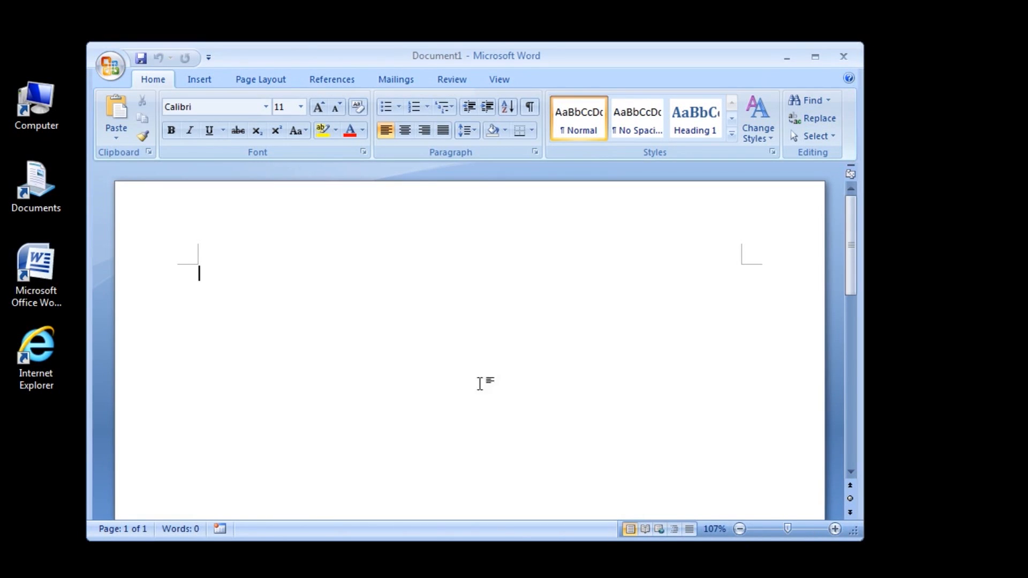
click(110, 63)
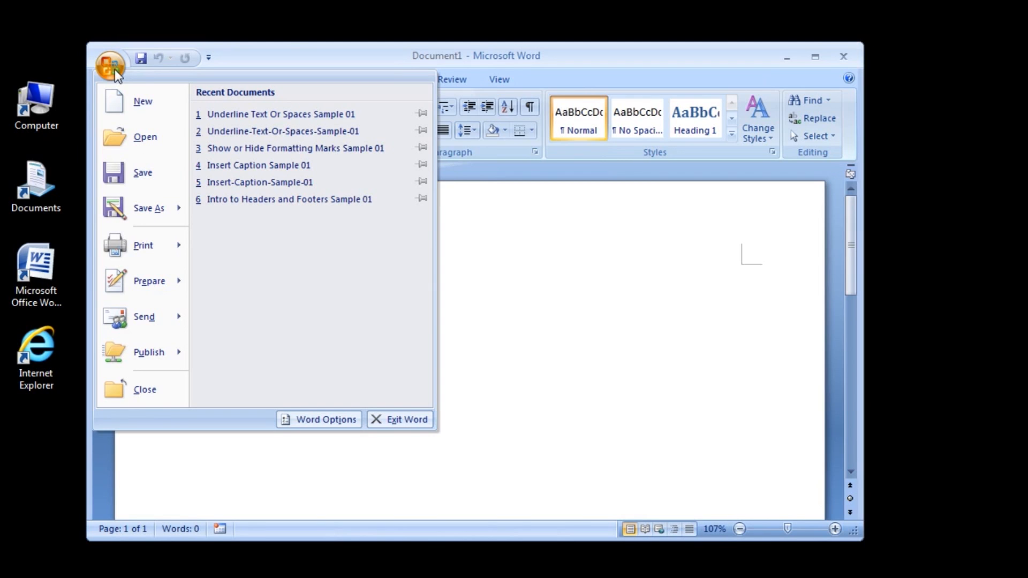